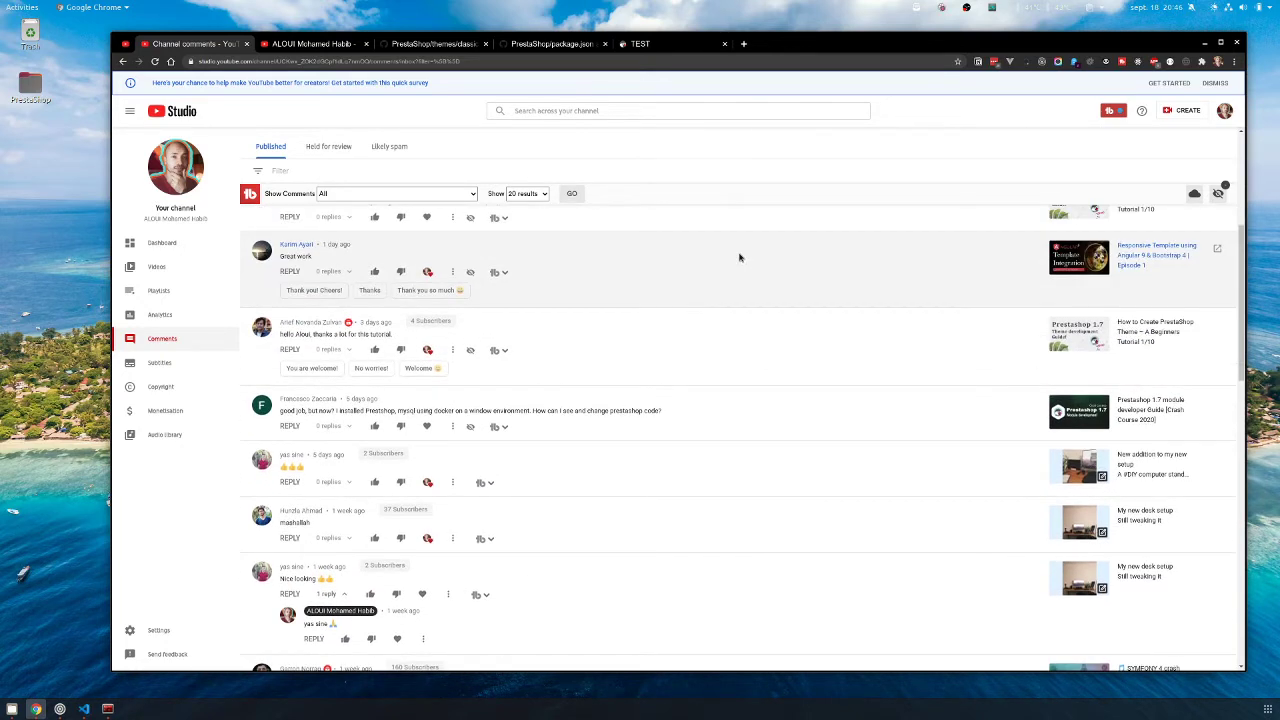
mouse_move(736, 242)
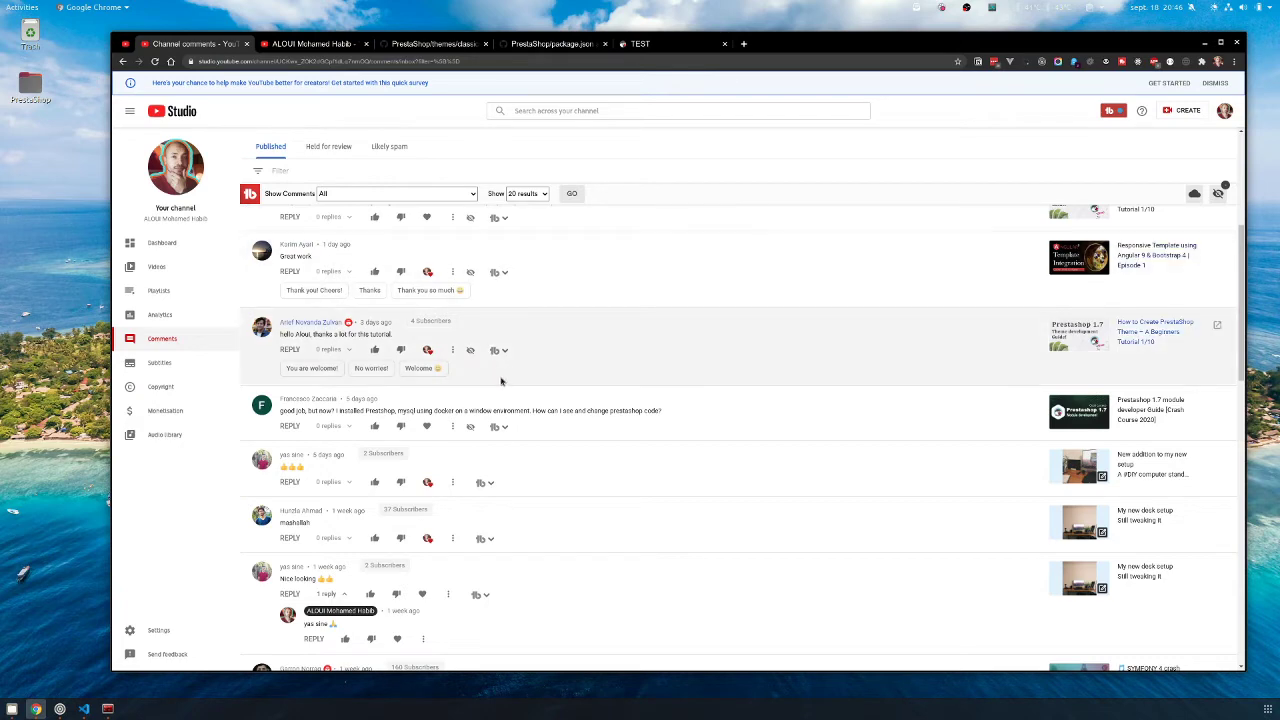
- Scroll the comments list until the PrestaShop Bootstrap update question is in view
scroll(down, 3)
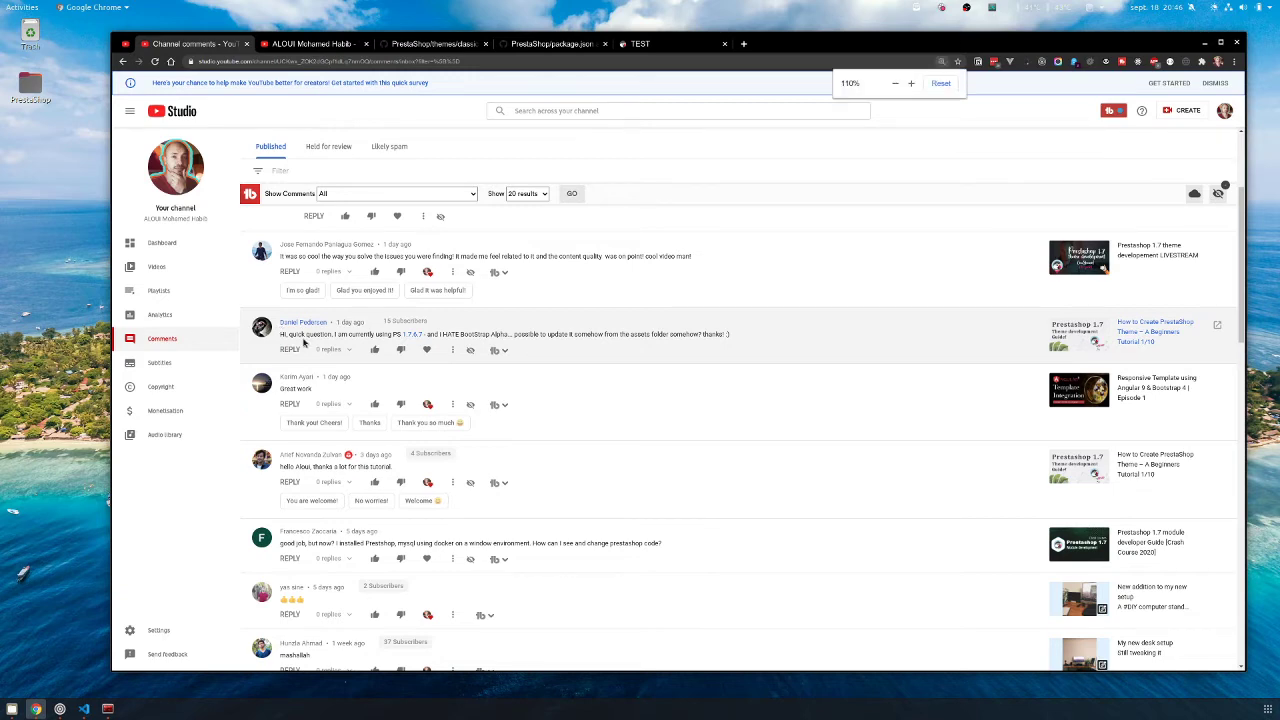
click(910, 84)
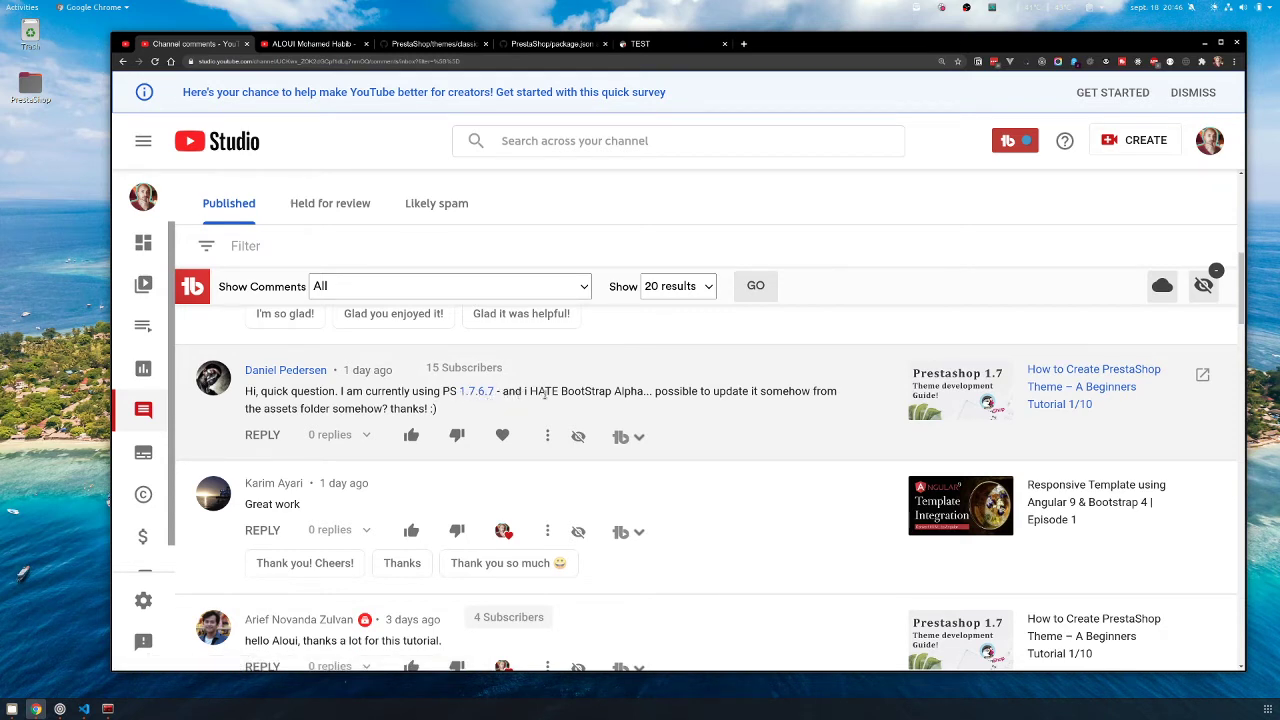
double_click(584, 390)
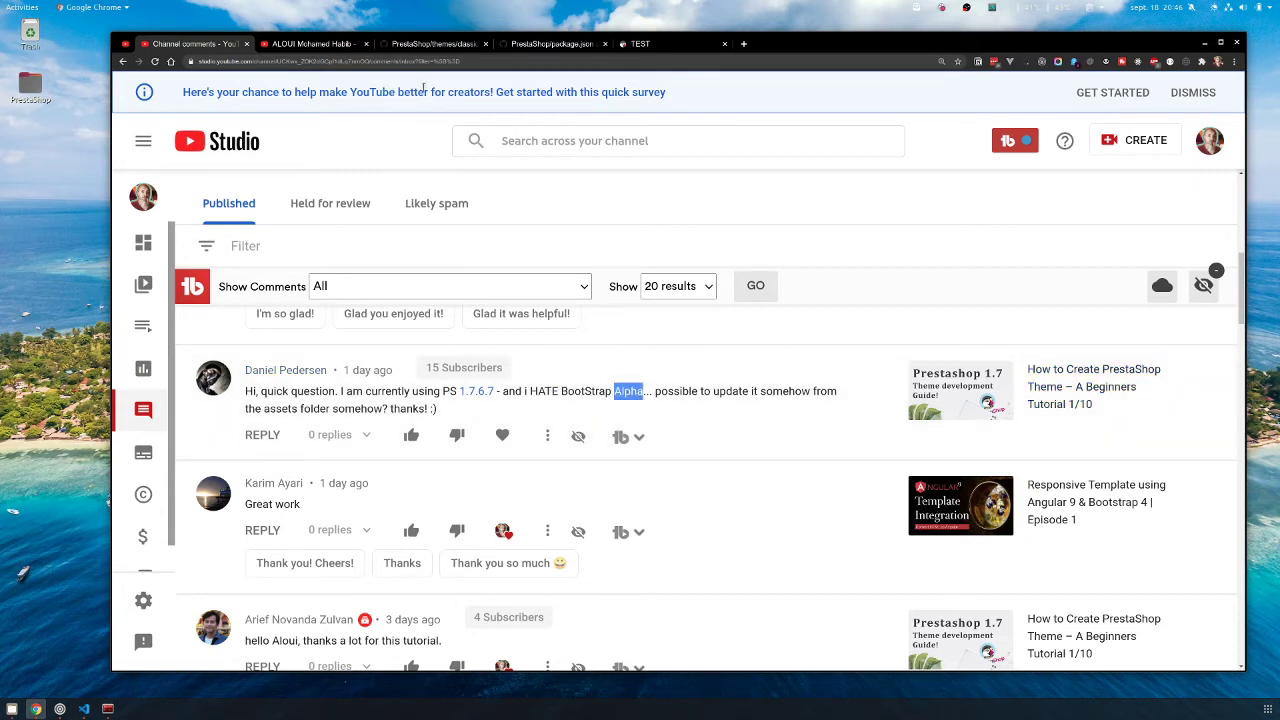
mouse_move(550, 176)
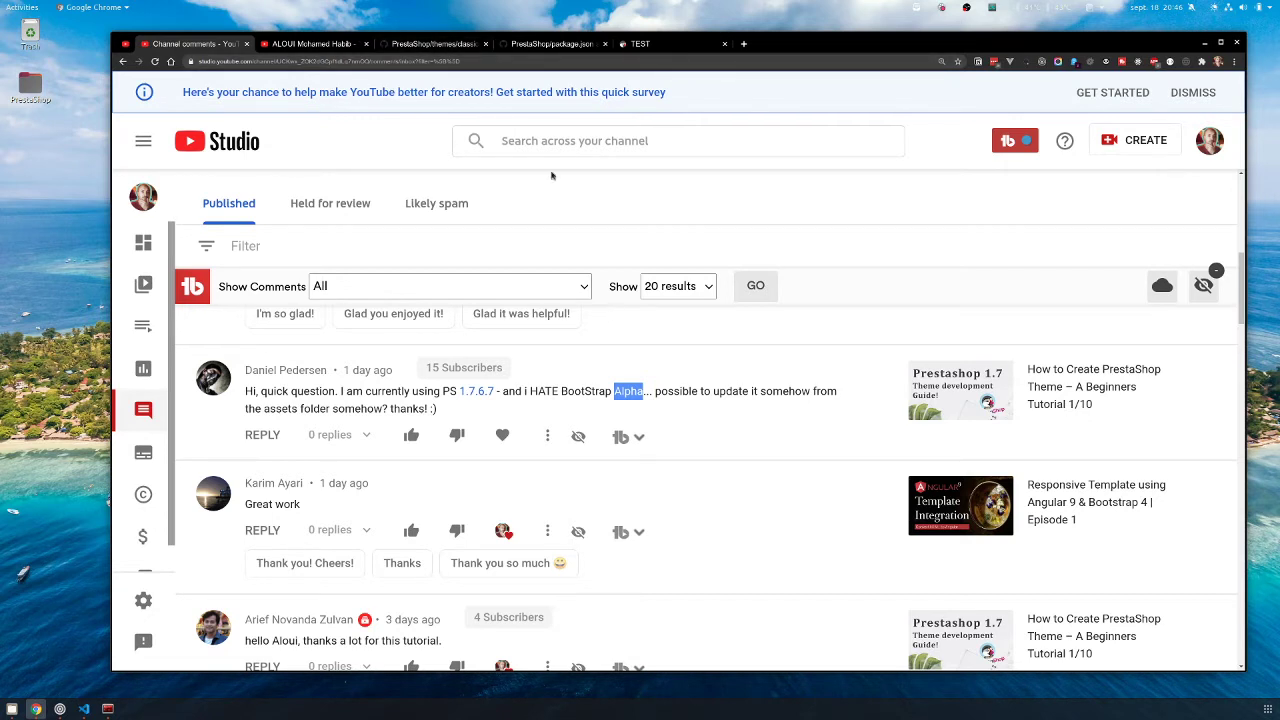
mouse_move(432, 92)
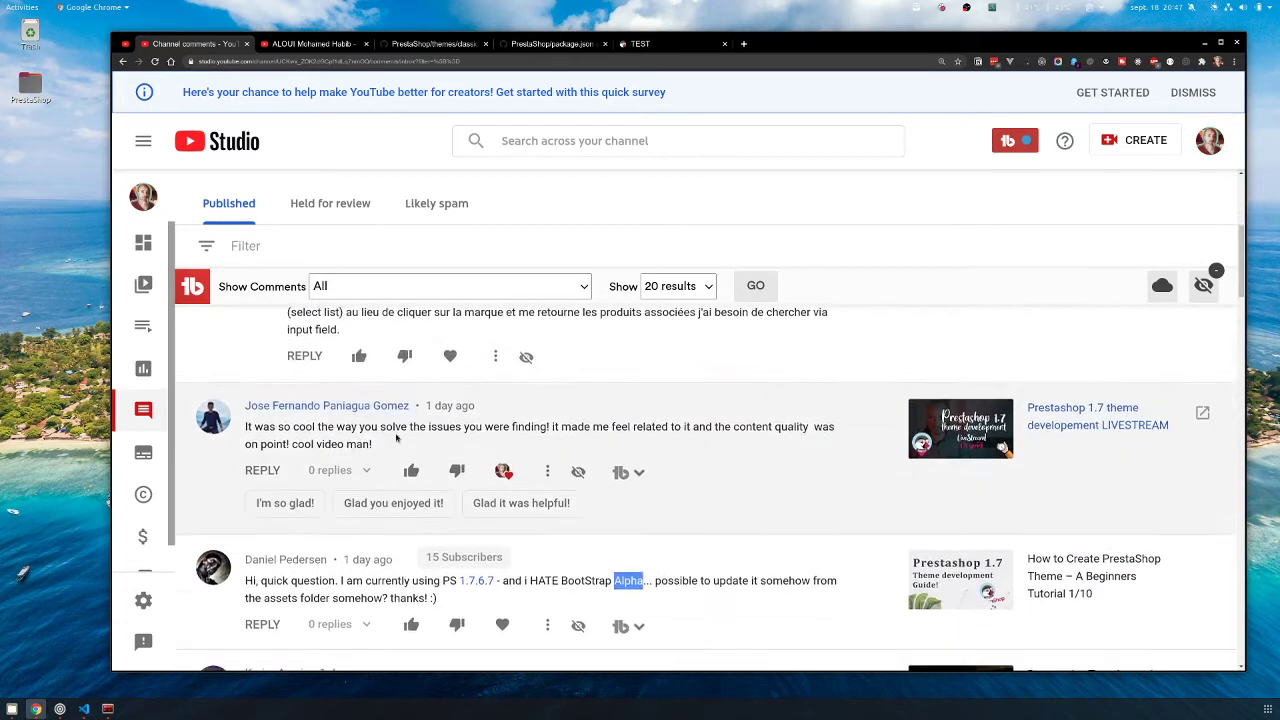
scroll(down, 3)
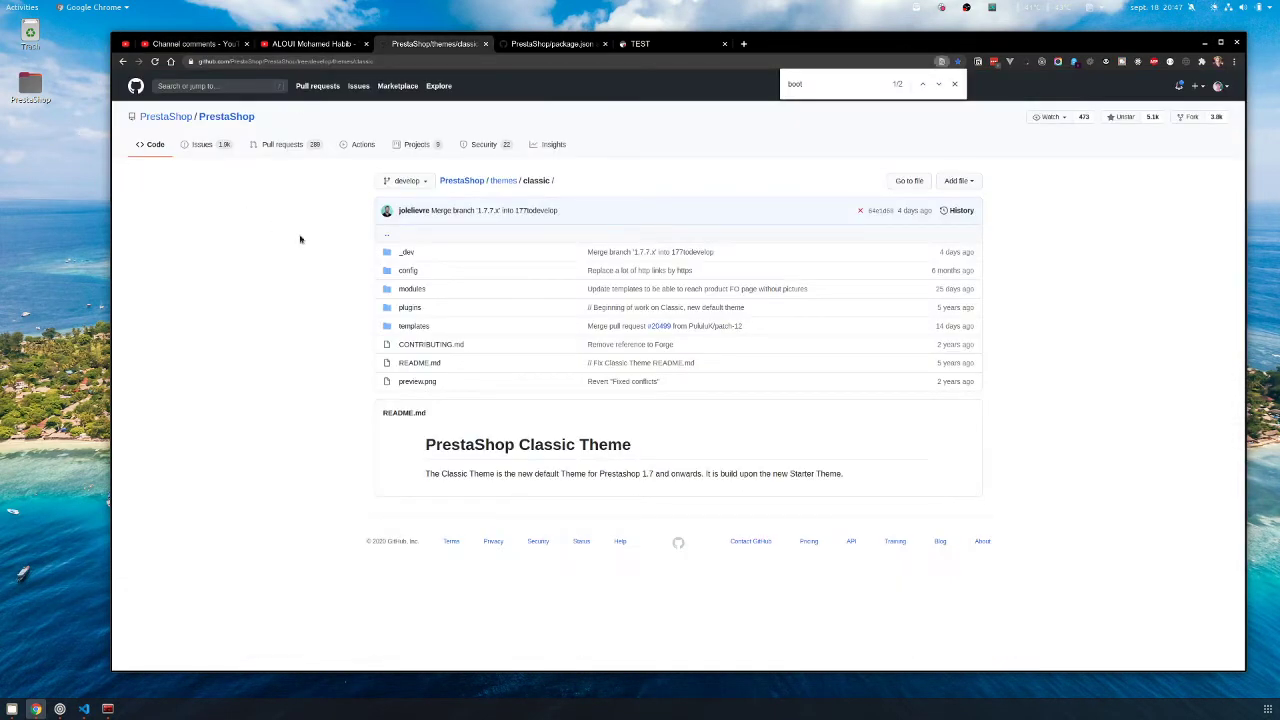
mouse_move(332, 164)
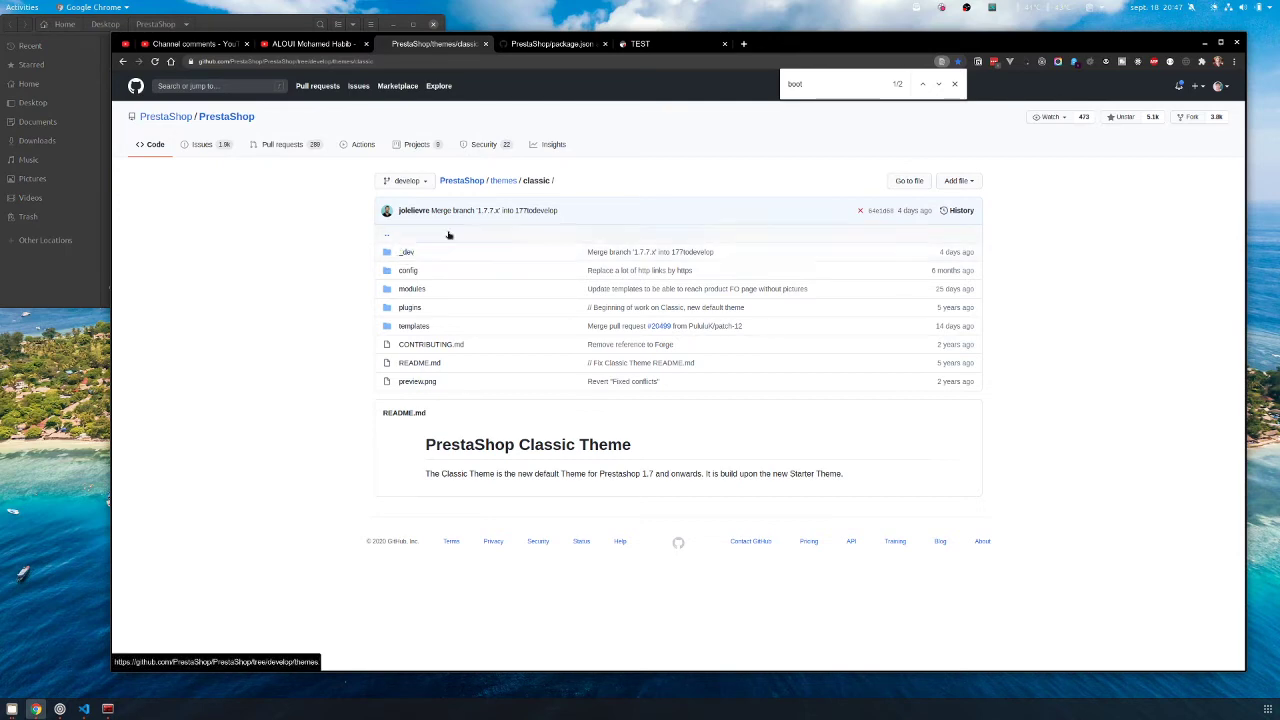
mouse_move(680, 208)
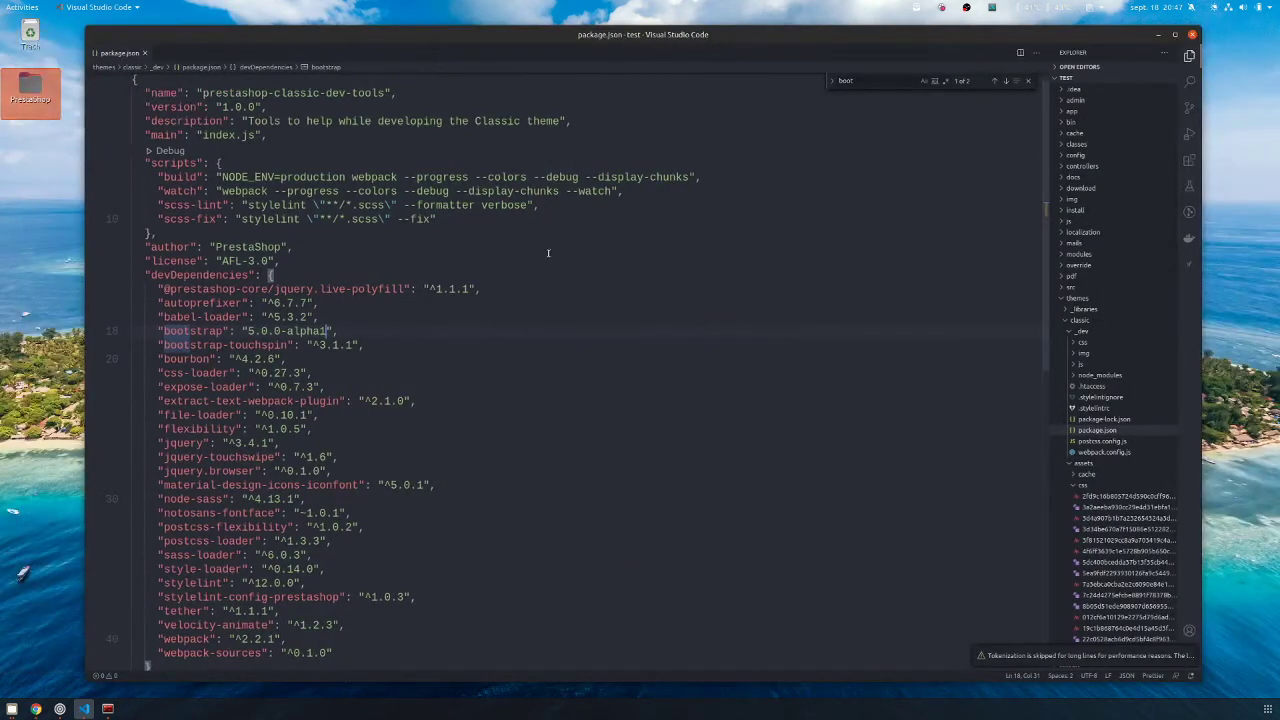
mouse_move(1074, 144)
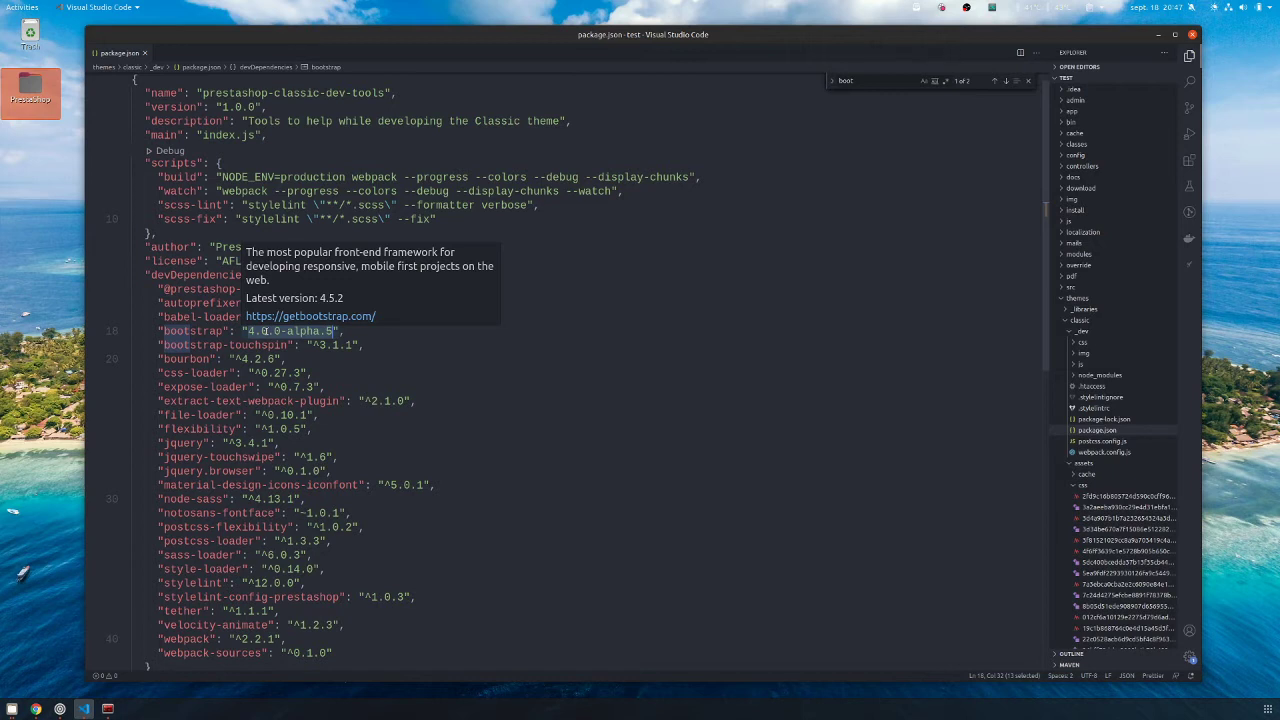
mouse_move(424, 356)
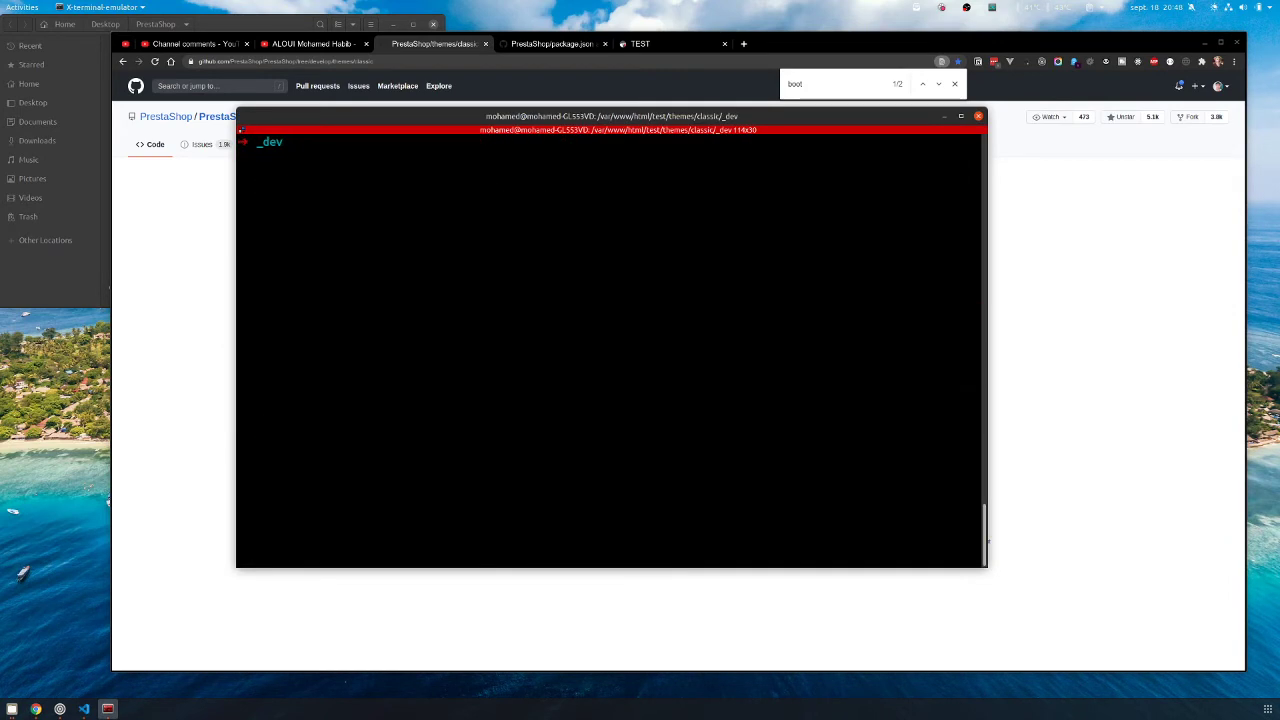
- Run ll to list the _dev folder, then start npm run watch to rebuild assets
text(ll)
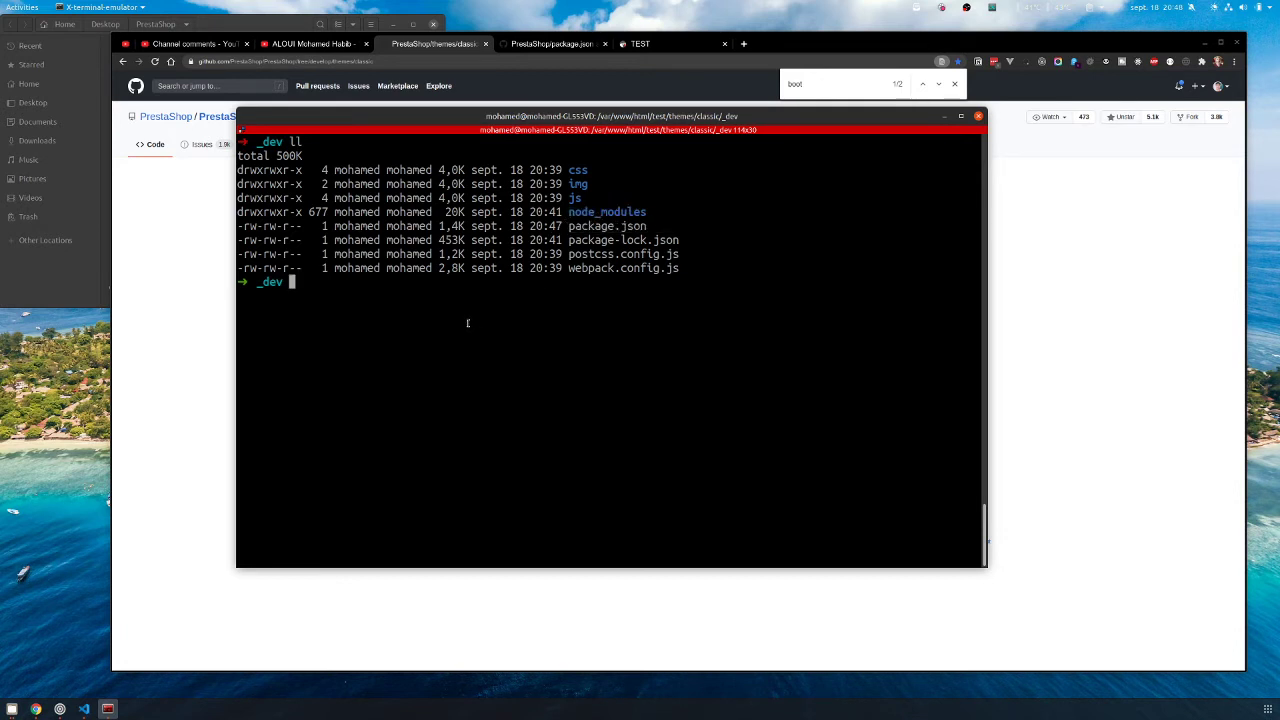
text(npm run watch)
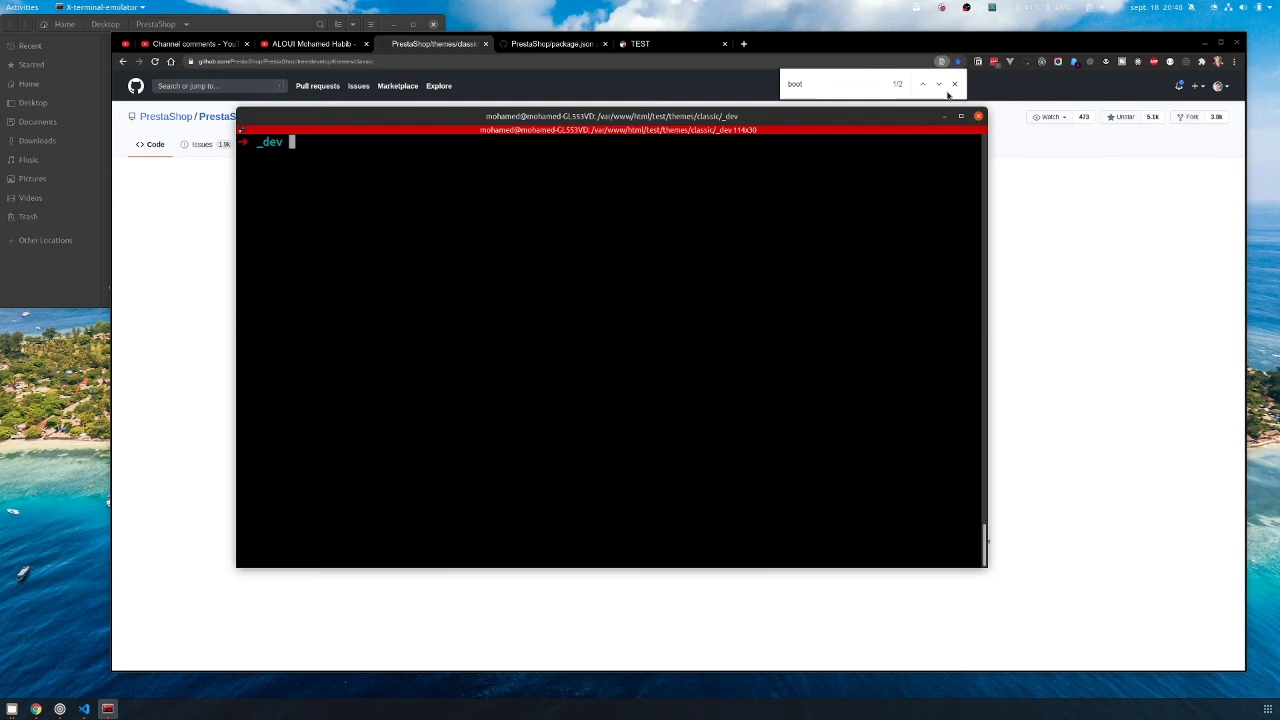
click(976, 116)
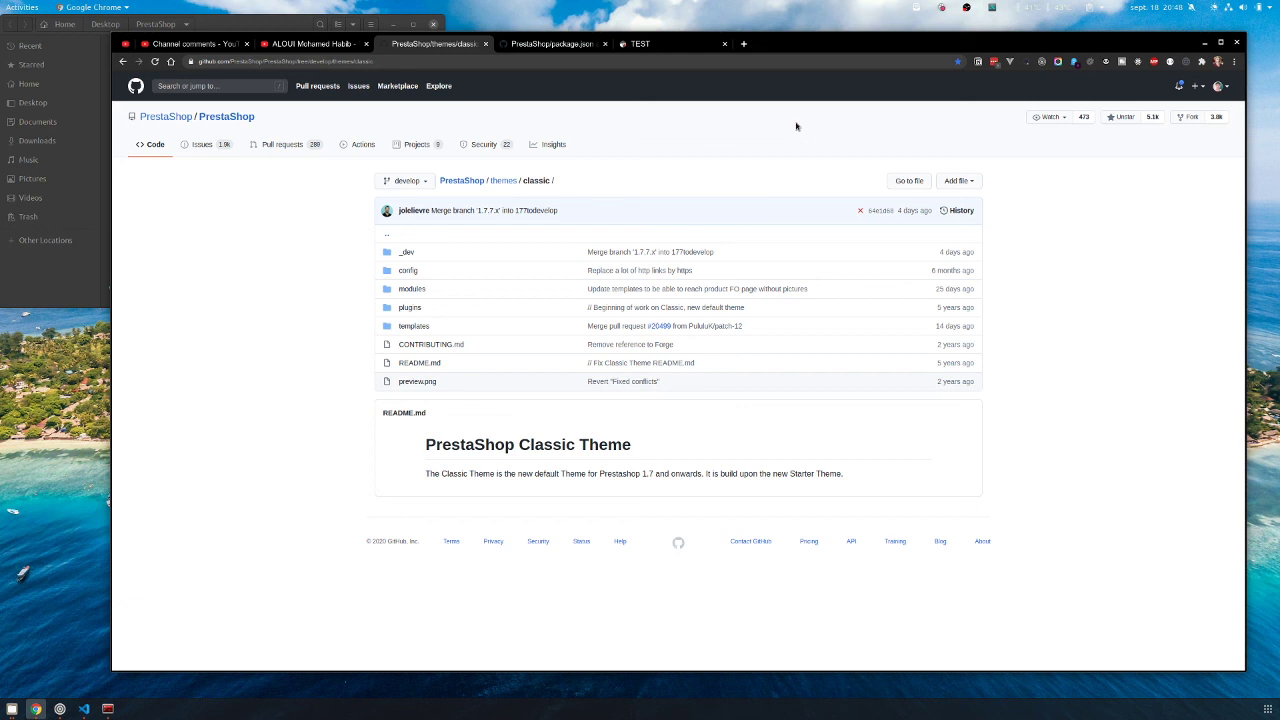
mouse_move(912, 20)
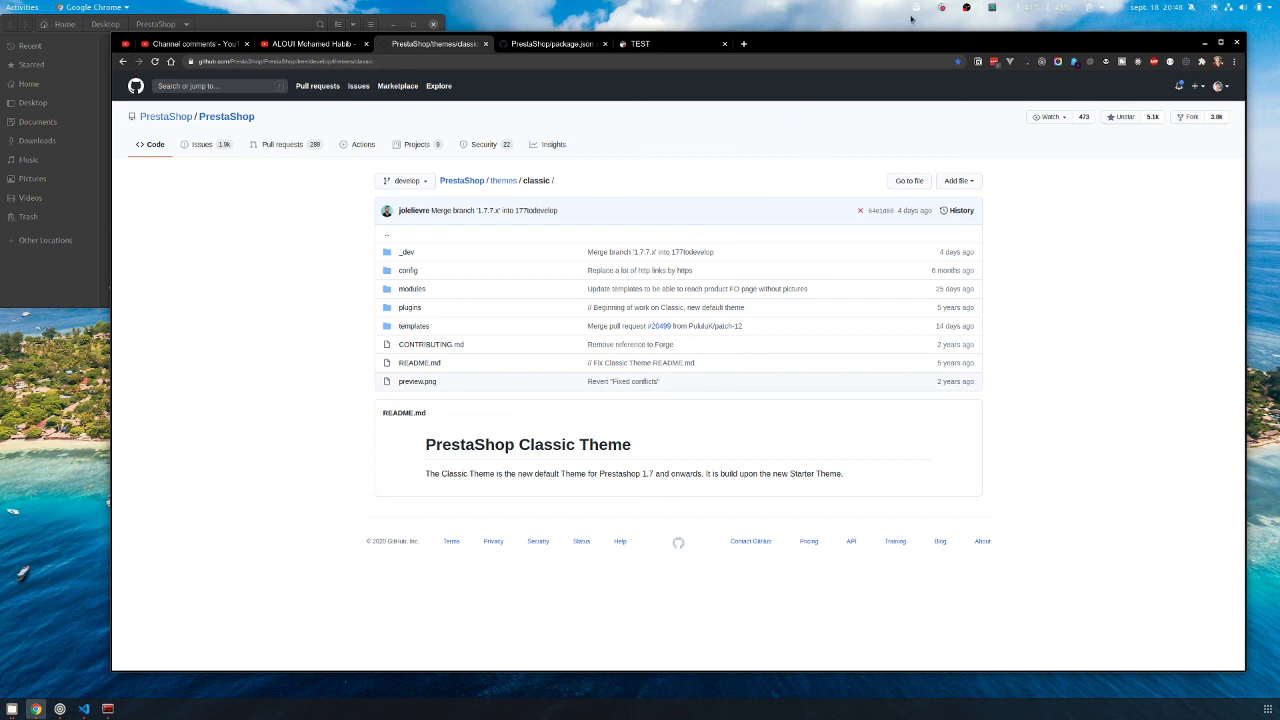